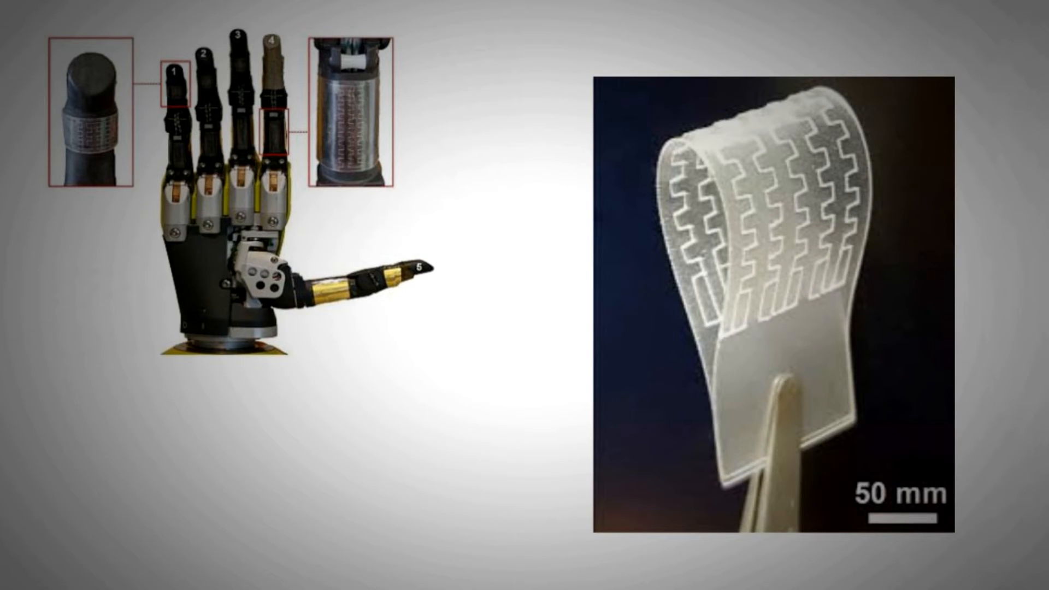
{"action": "type", "text": "Low Efficiency"}
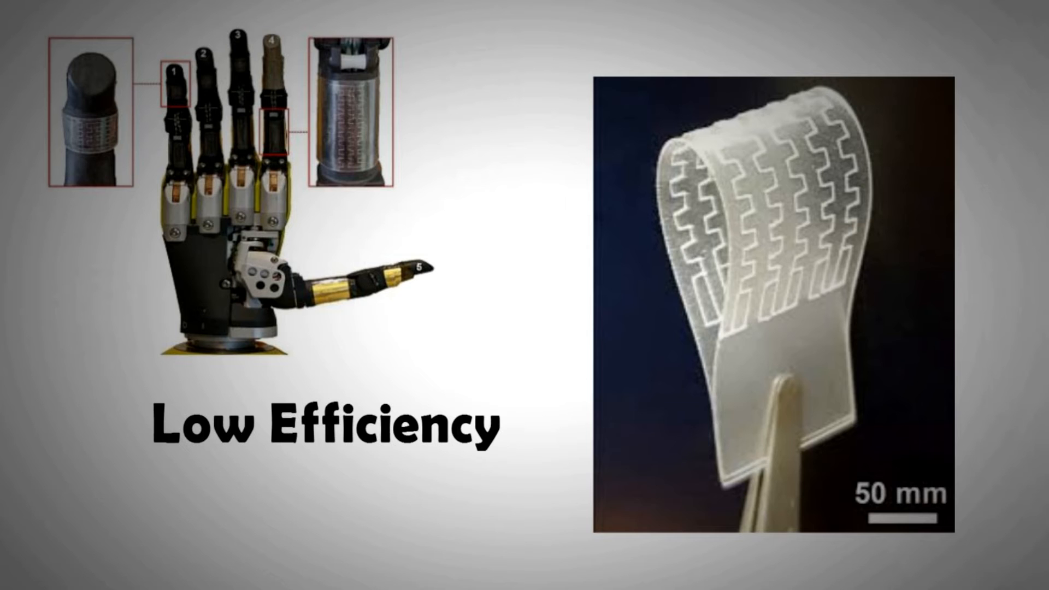
{"action": "type", "text": "20 nanow"}
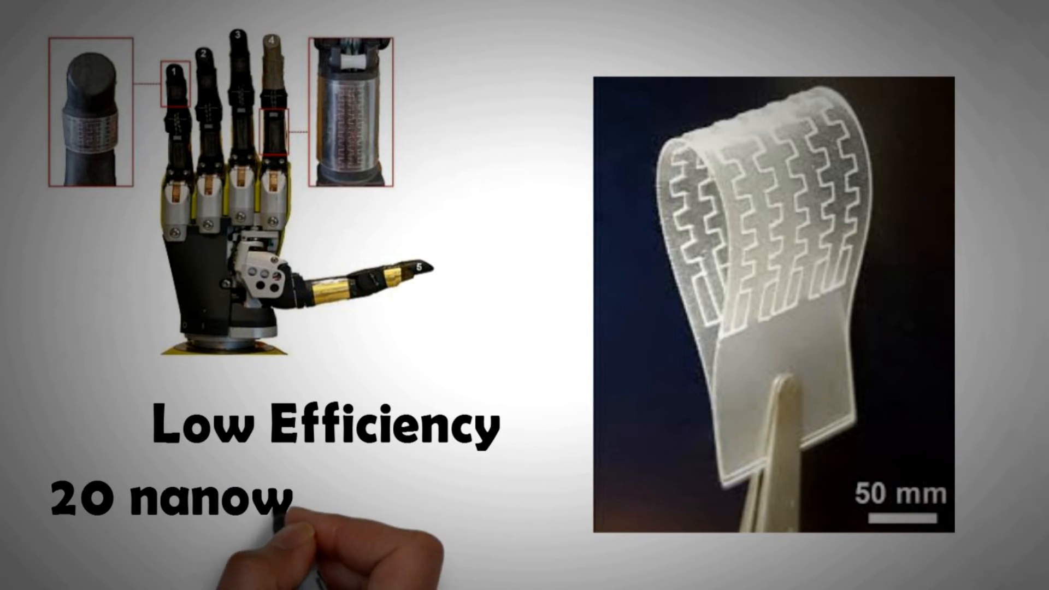